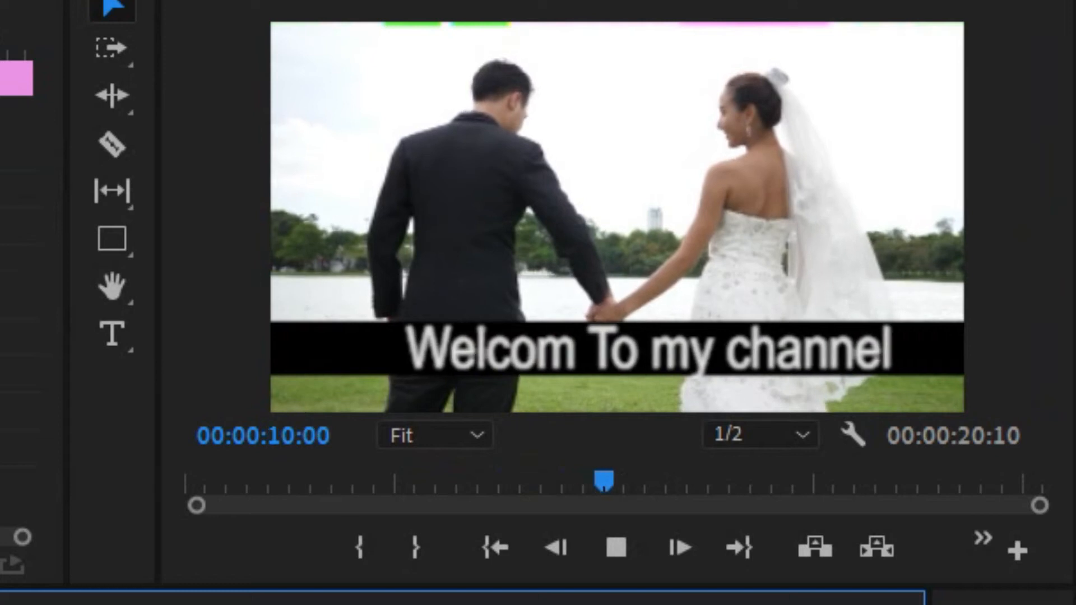
Step: Draw a wide black rectangle across the lower third of the wedding video
click(613, 547)
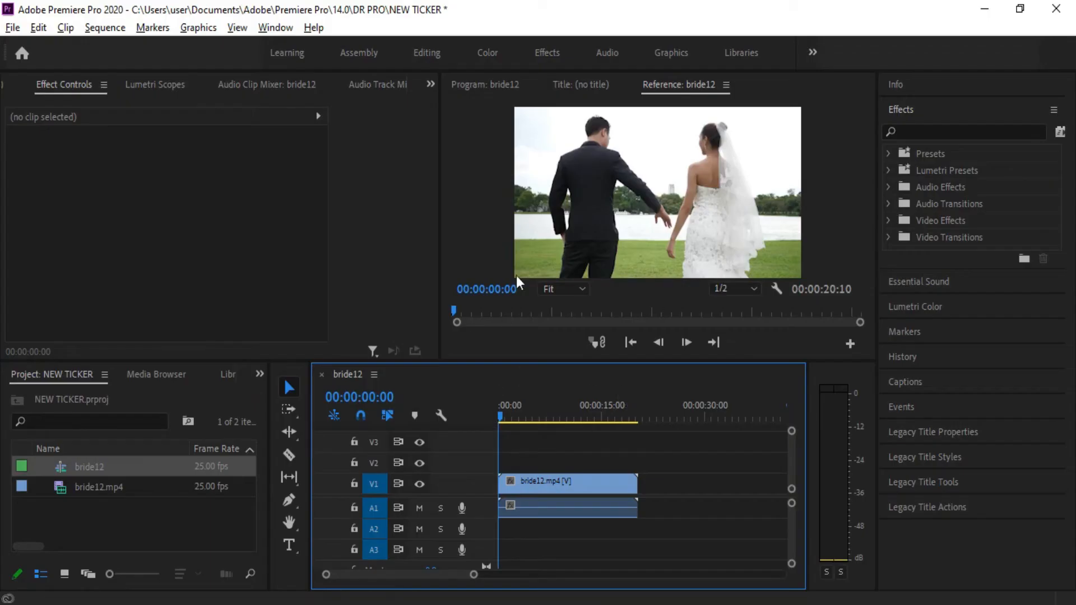
mouse_move(466, 434)
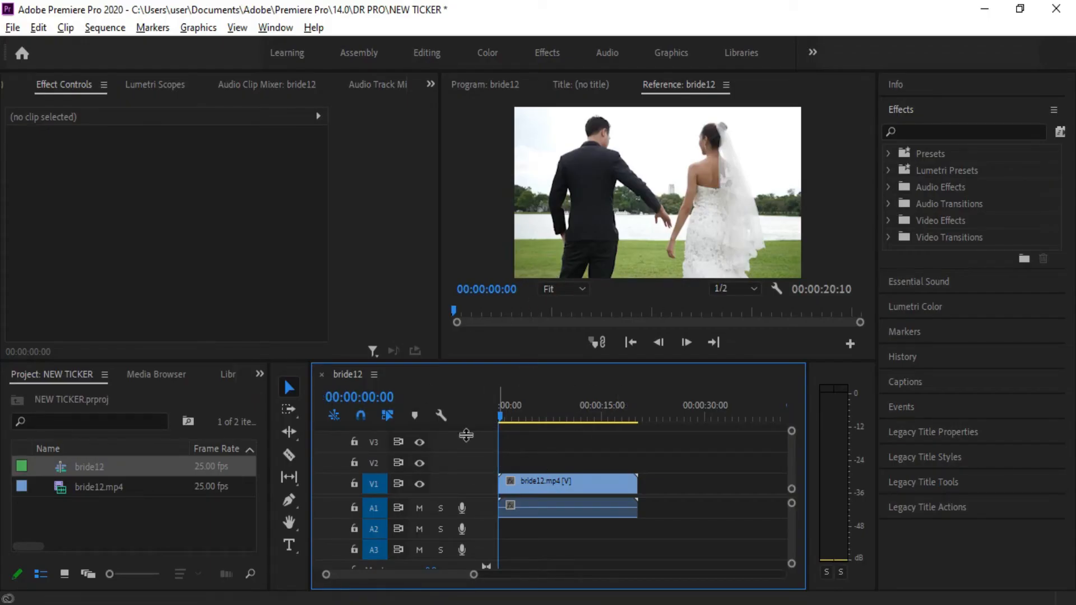
click(528, 416)
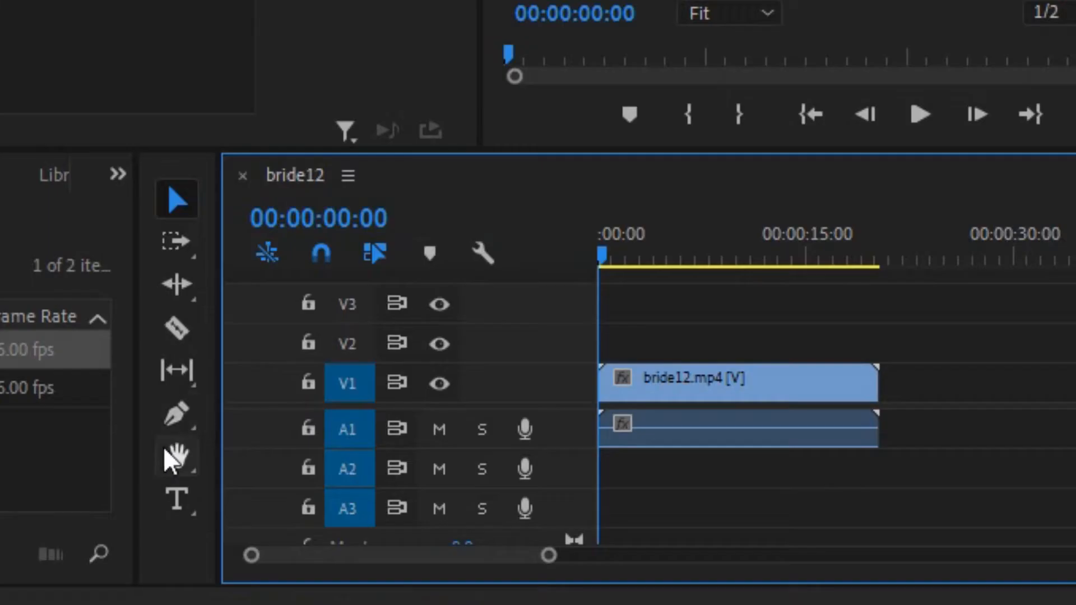
click(176, 414)
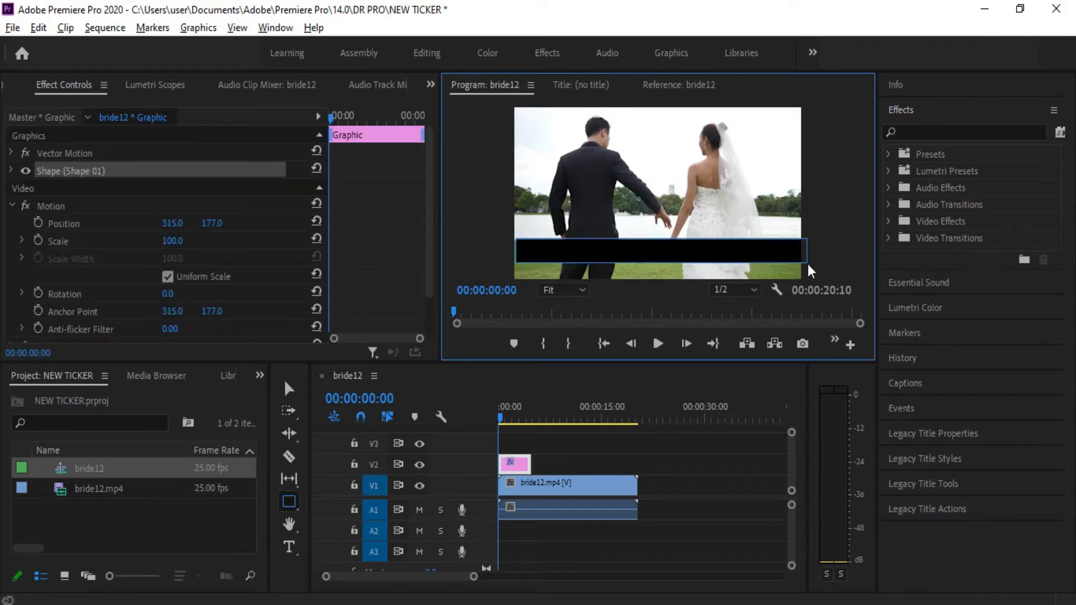
mouse_move(761, 256)
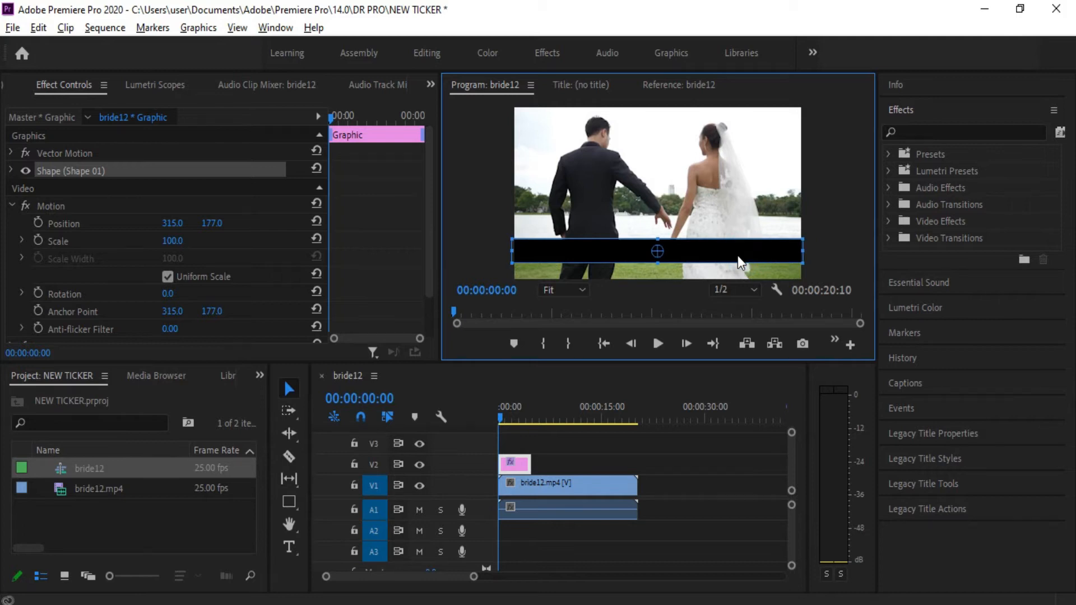
mouse_move(713, 260)
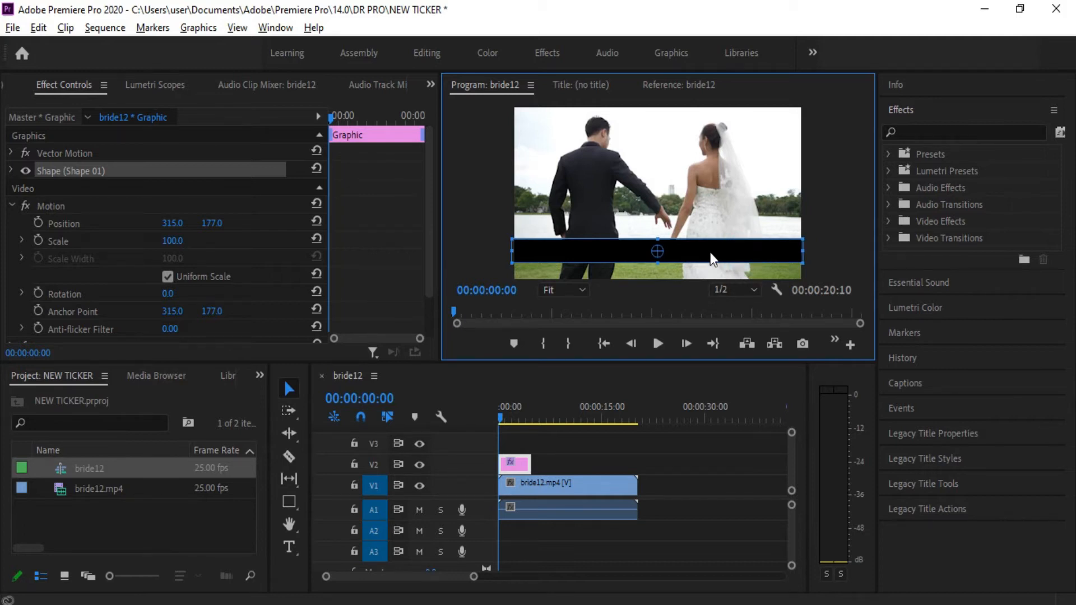
Step: Switch to the Graphics workspace and show the bar's Fill settings in Essential Graphics
click(670, 53)
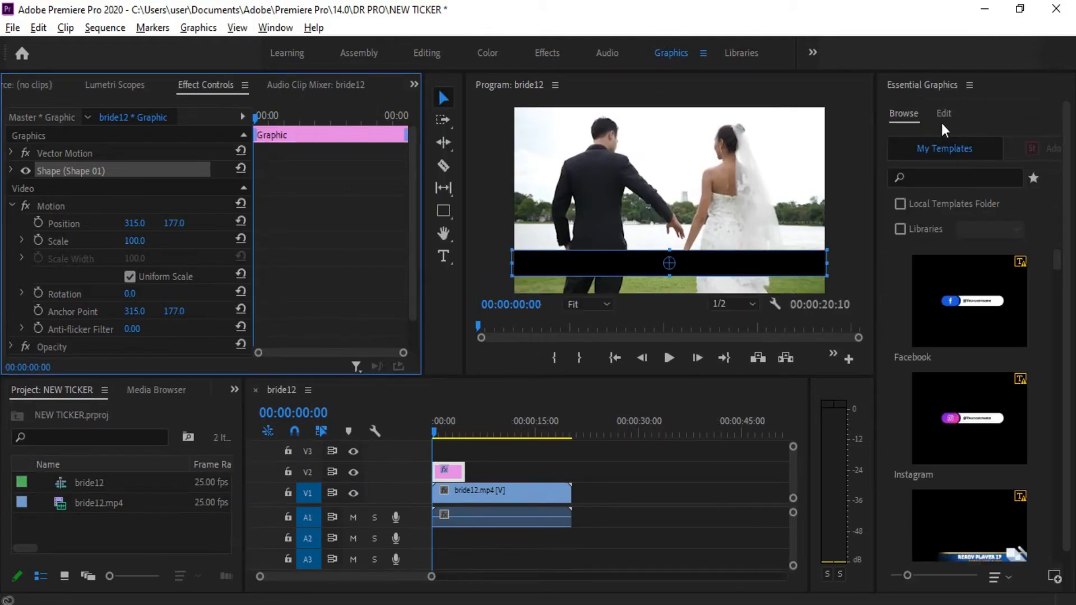
click(943, 113)
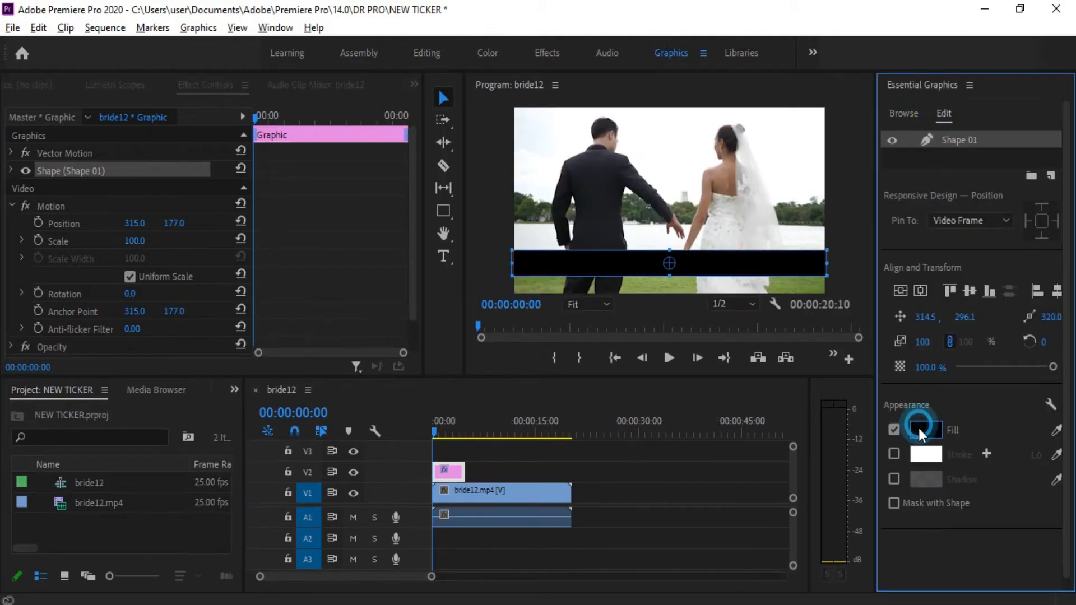
click(925, 430)
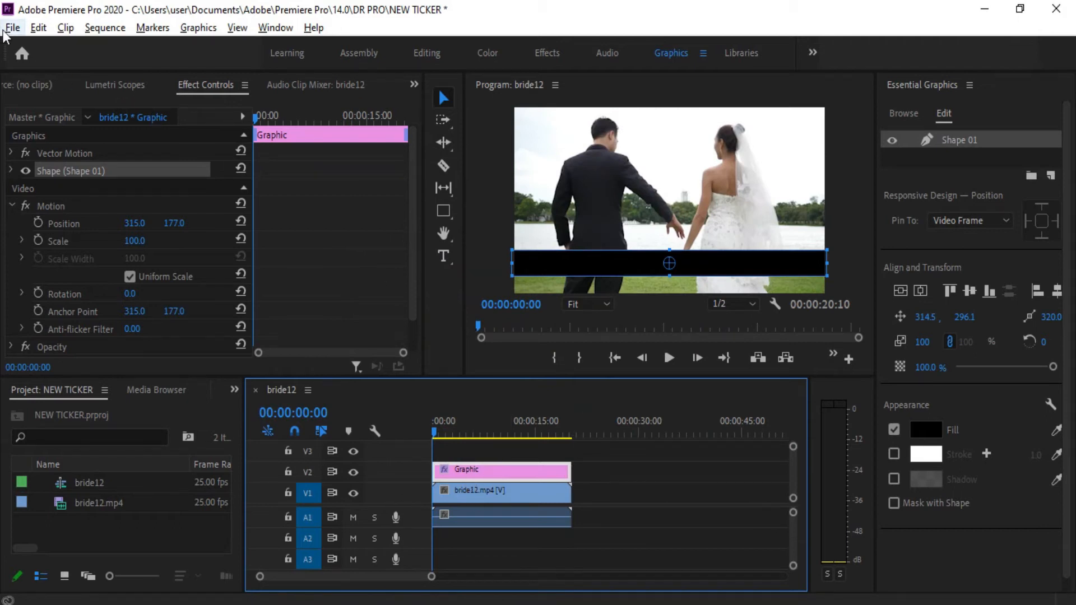
Step: Create a new legacy title named 'Ticker' from File > New > Legacy Title
click(13, 27)
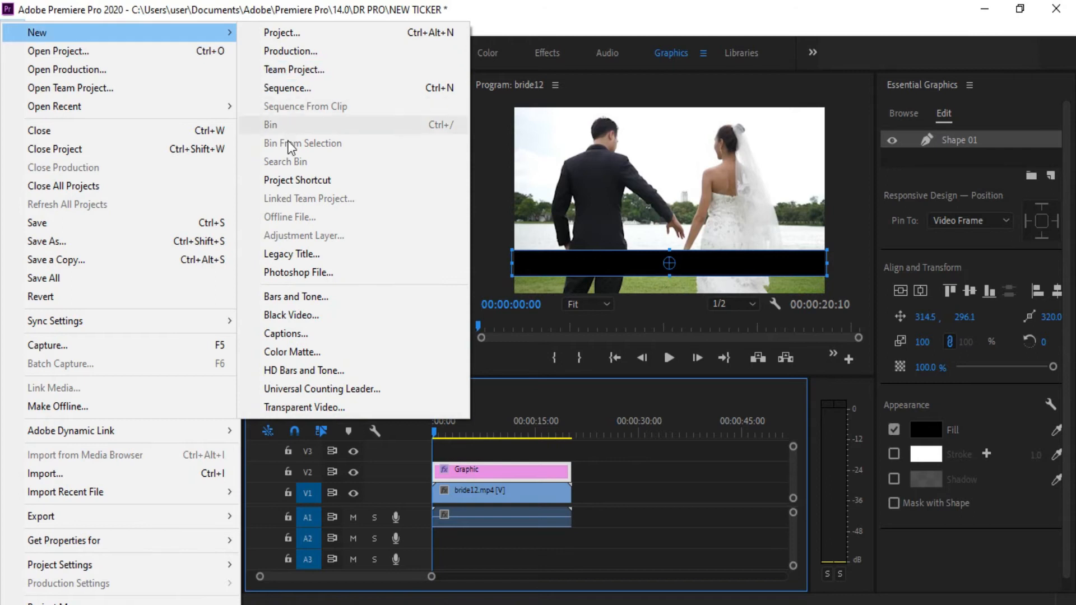
click(290, 253)
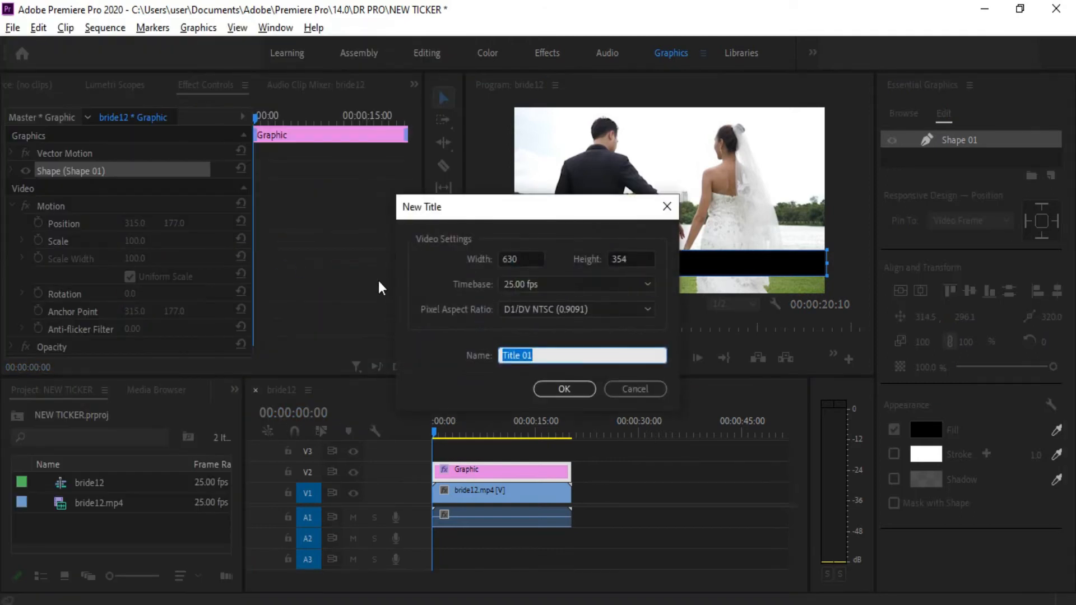
text(T)
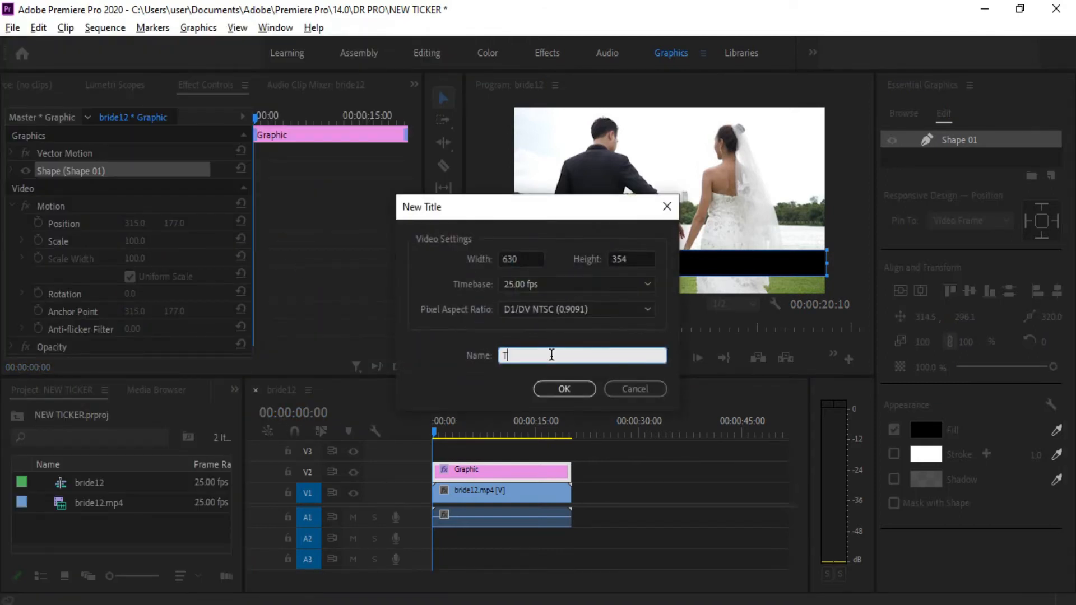
text(Ticker)
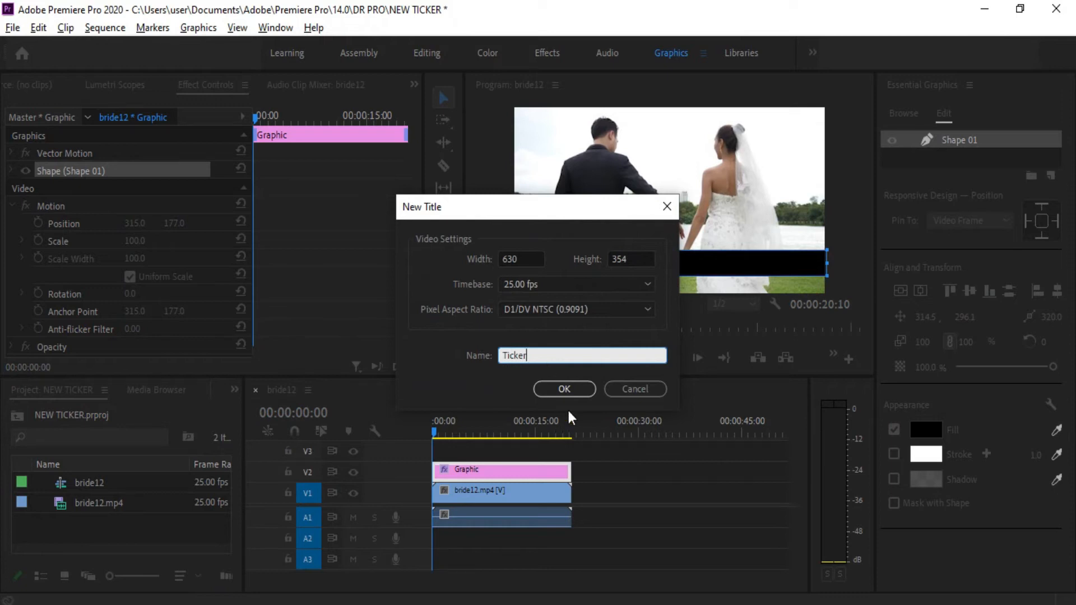
click(563, 389)
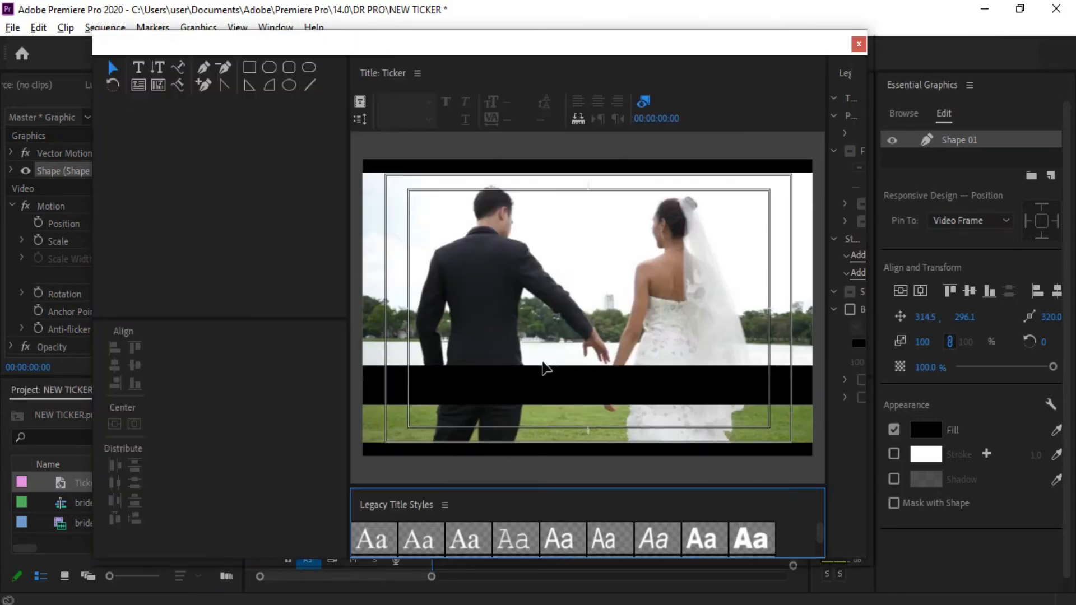
mouse_move(174, 122)
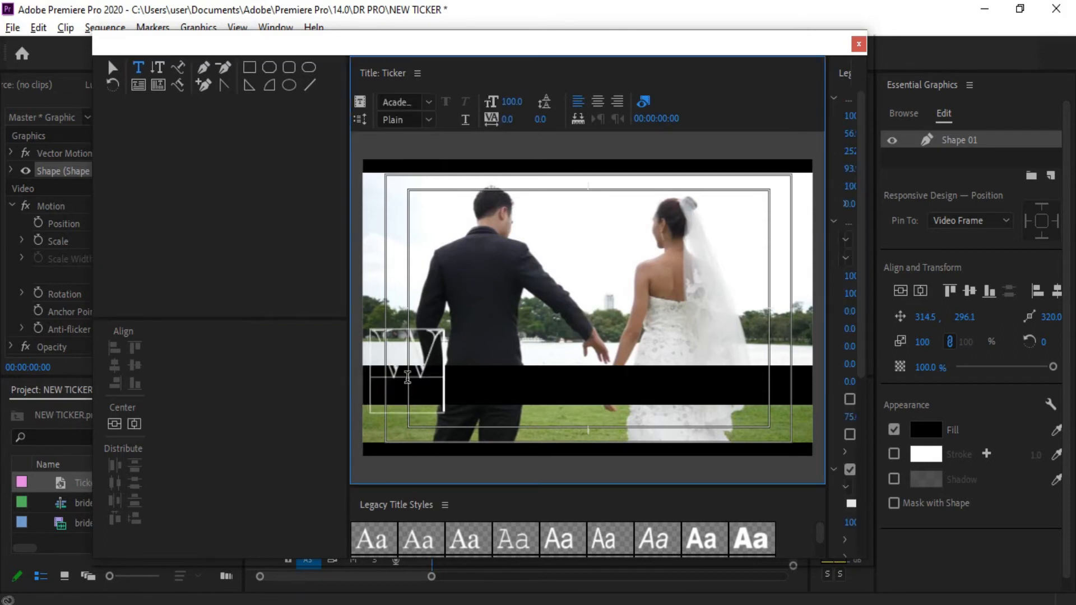
Step: Type 'Welcome To' onto the black bar in the Ticker title
text(Welcome To my channel)
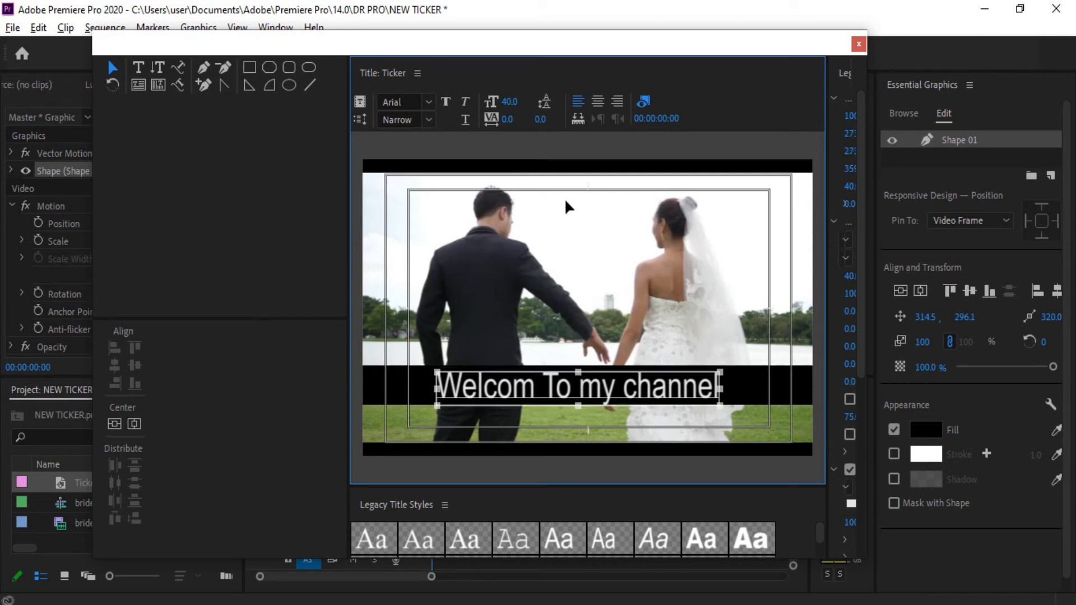
Step: Set the Ticker title to Crawl Left, then close the title designer
click(643, 101)
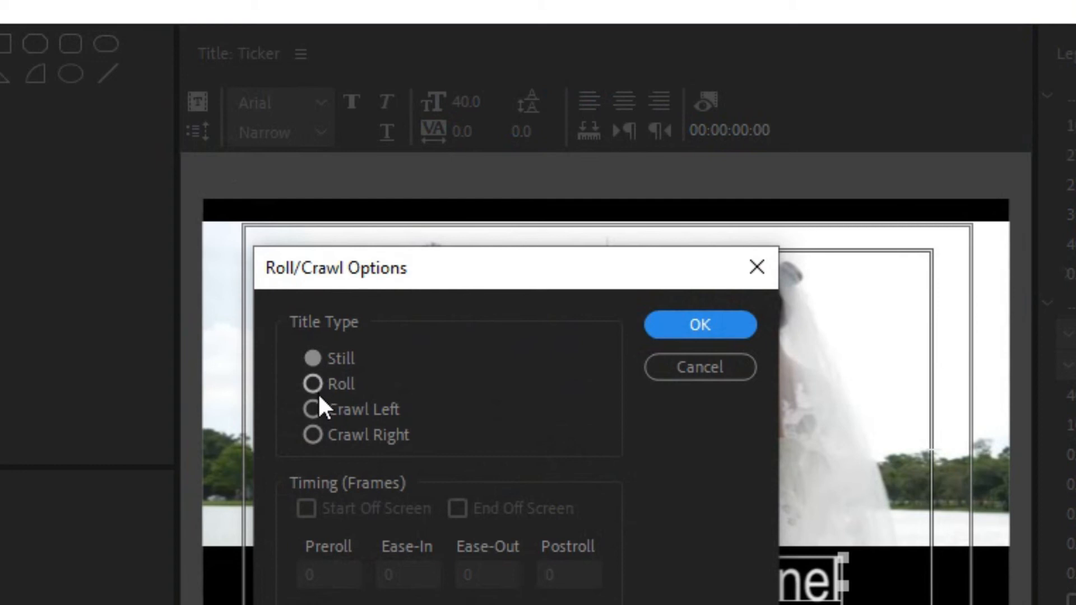
click(312, 409)
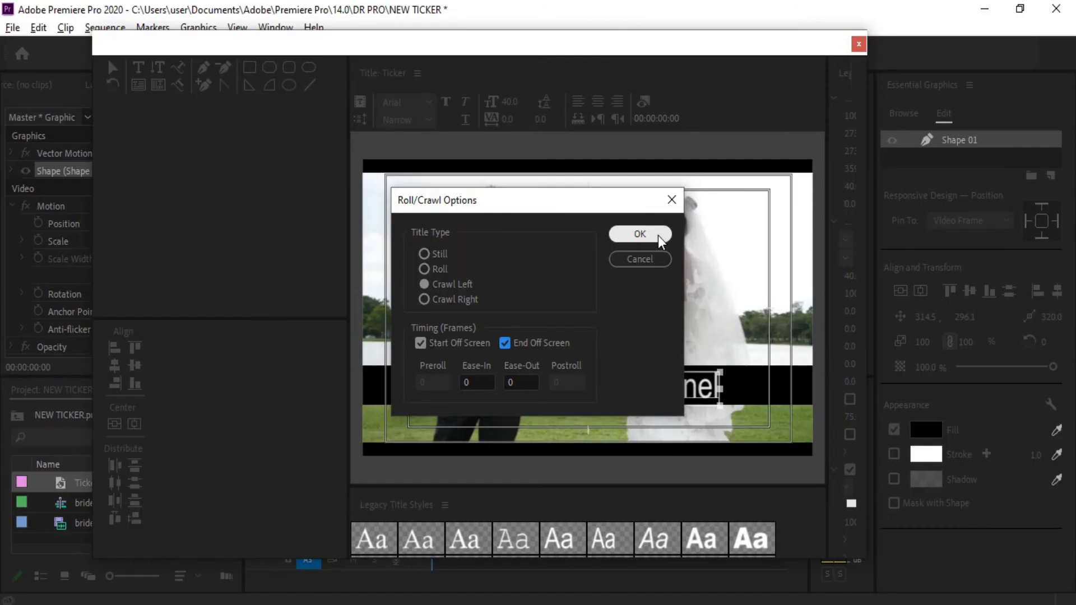
click(638, 233)
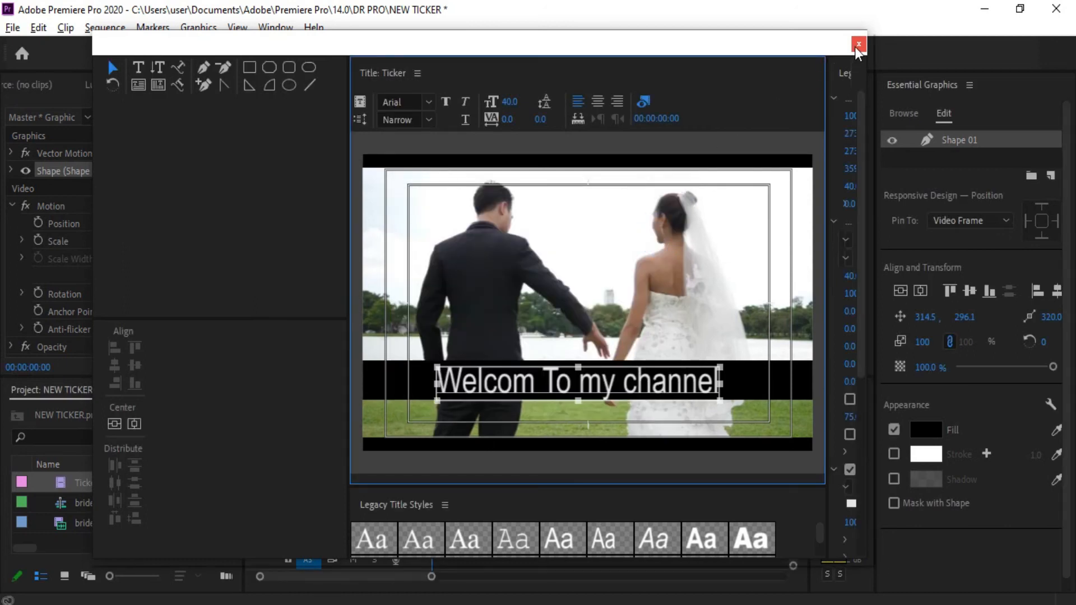
click(859, 44)
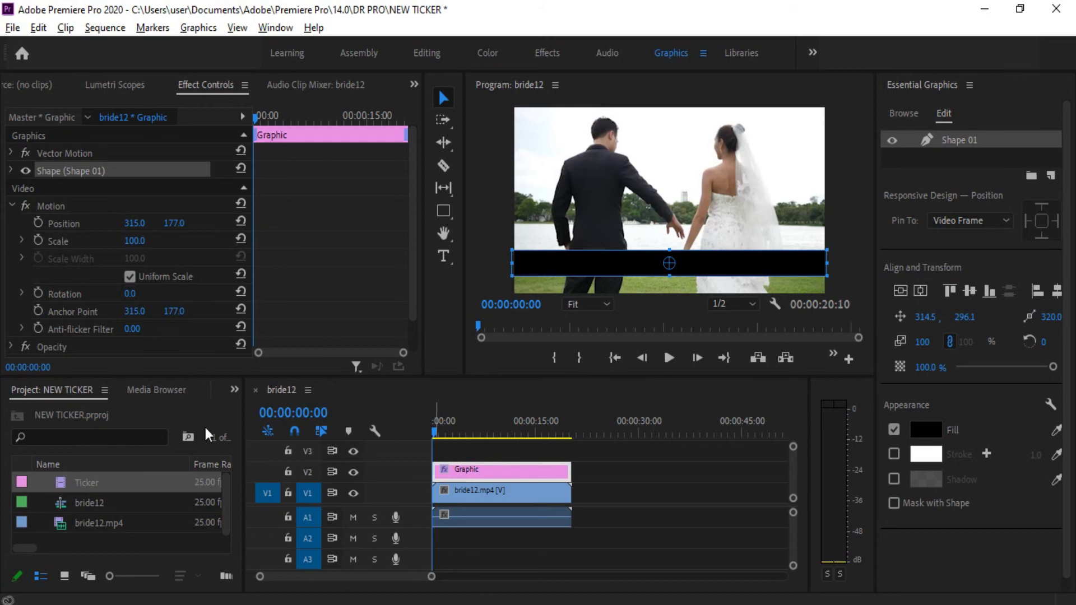